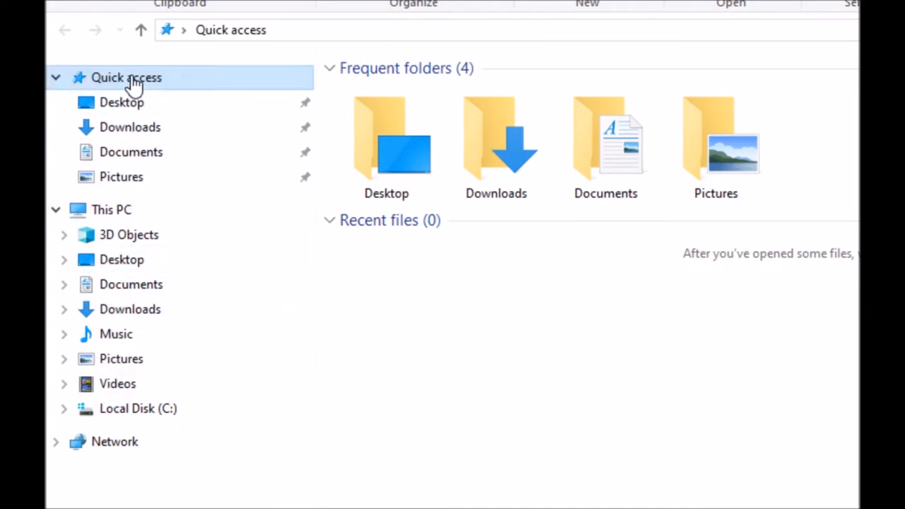
Step: Bring up Folder Options from the Quick access context menu
{"action": "right_click", "coordinate": [126, 76]}
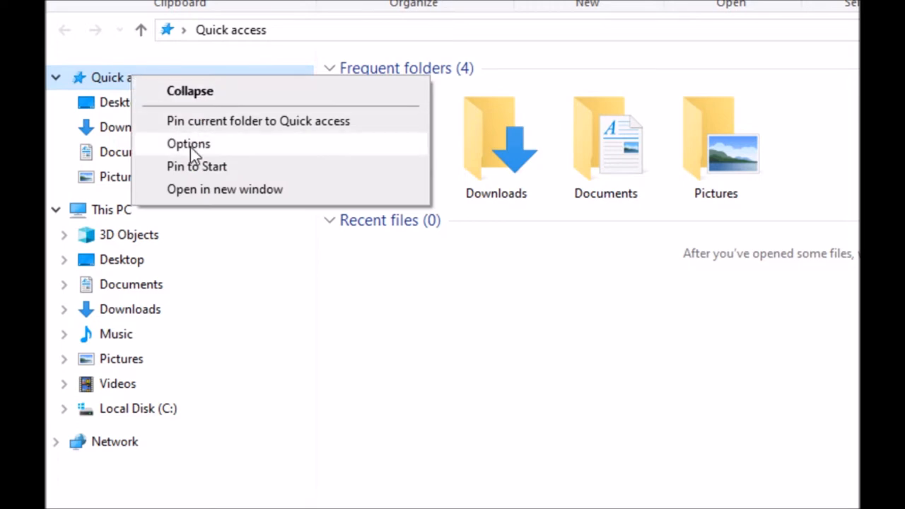
{"action": "left_click", "coordinate": [188, 144]}
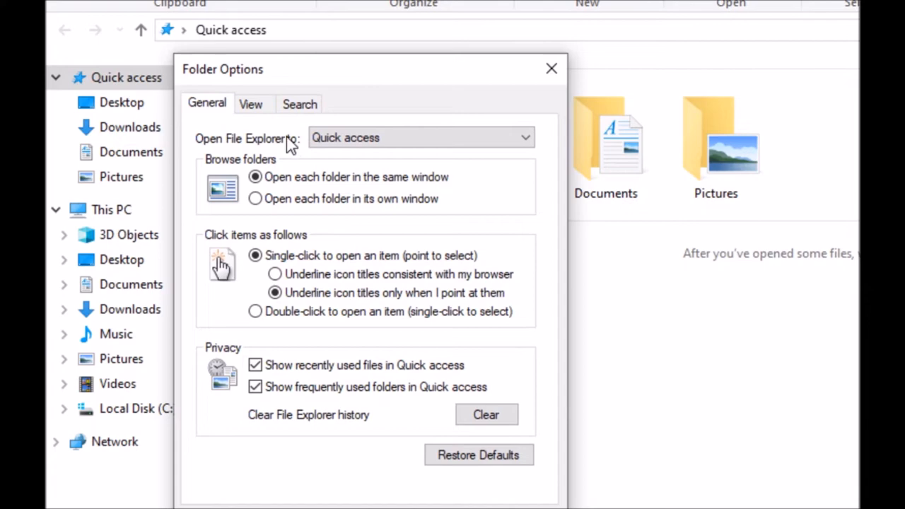
Step: Start File Explorer at This PC, untick recent files and frequent folders, clear history and confirm
{"action": "left_click", "coordinate": [422, 138]}
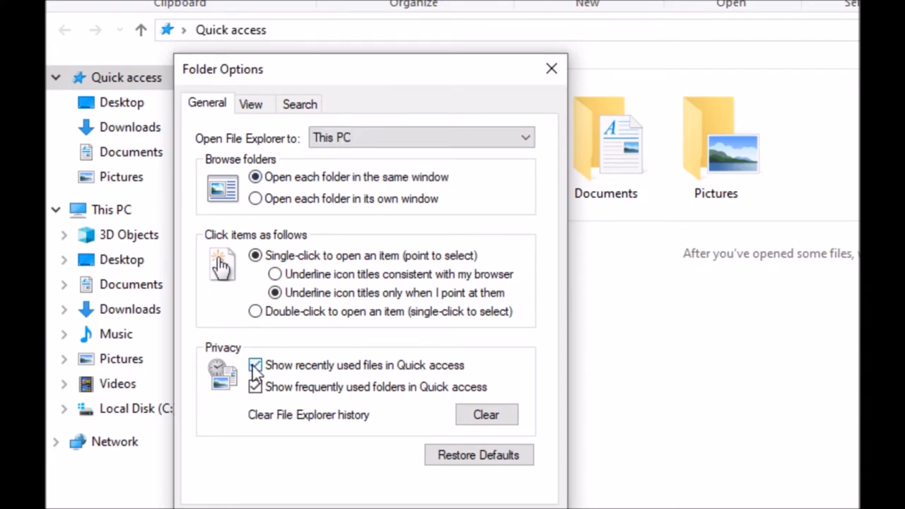
{"action": "left_click", "coordinate": [254, 365]}
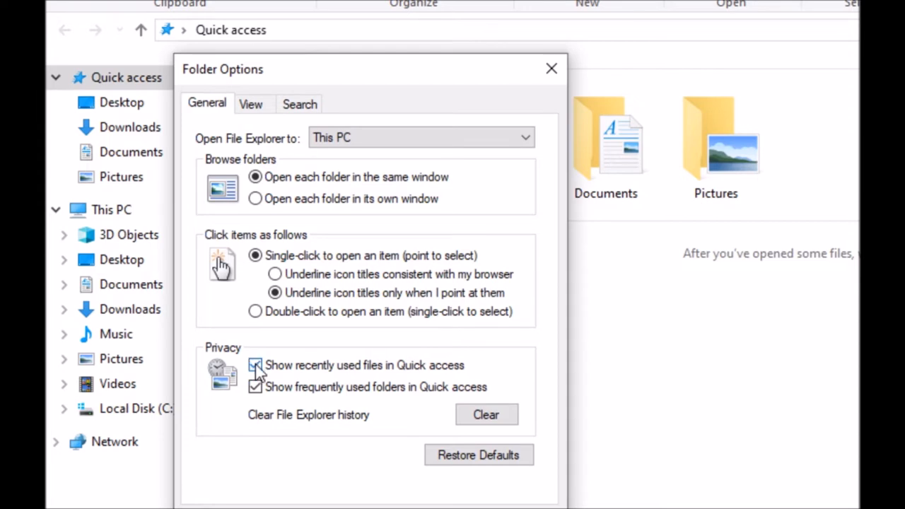
{"action": "left_click", "coordinate": [254, 365]}
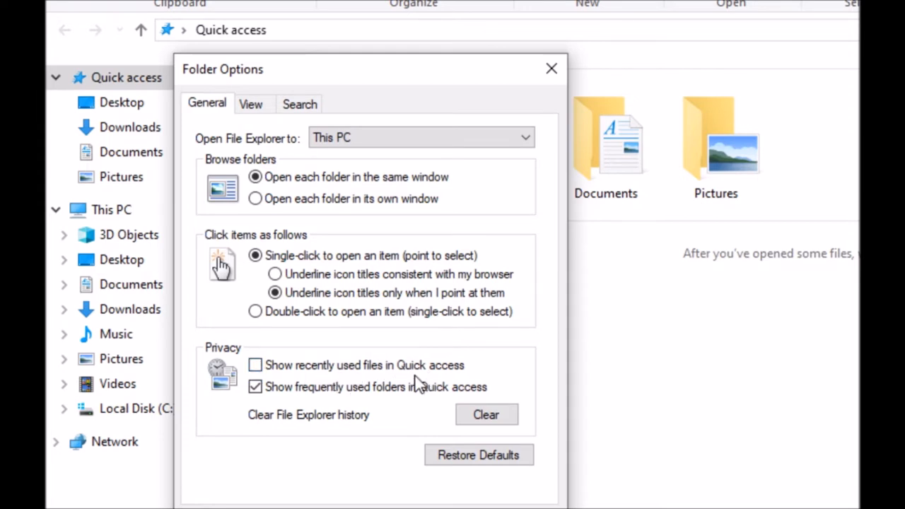
{"action": "left_click", "coordinate": [255, 388]}
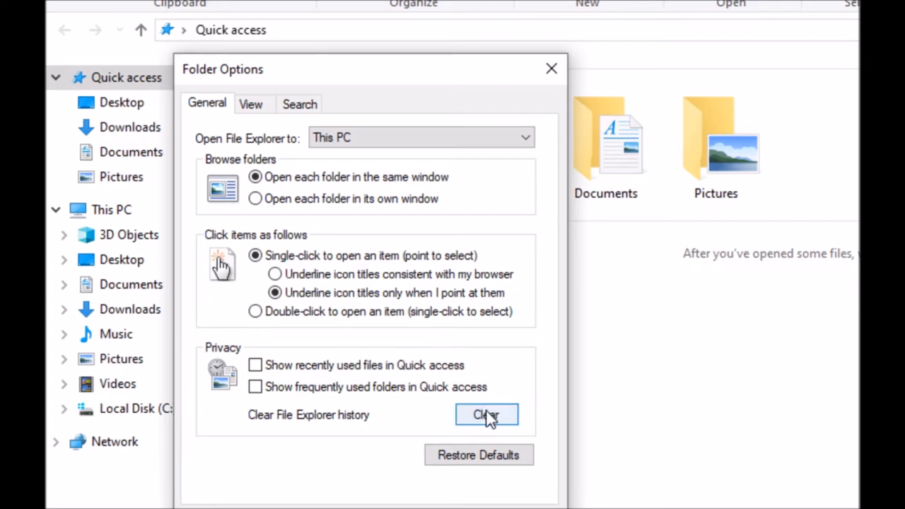
{"action": "left_click", "coordinate": [487, 415]}
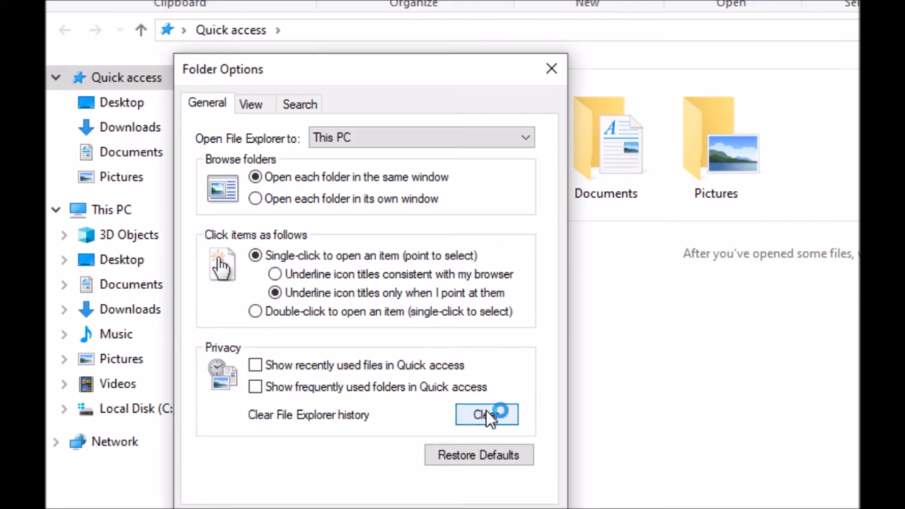
{"action": "left_click", "coordinate": [486, 414]}
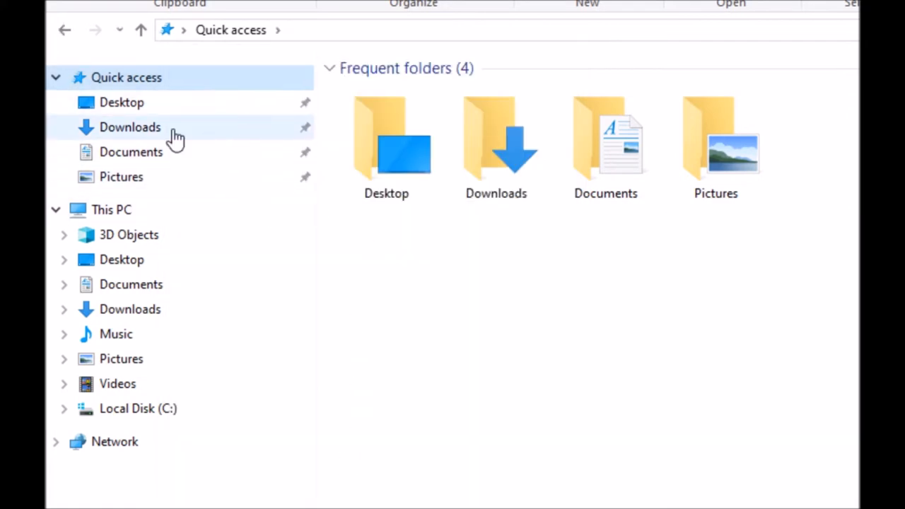
{"action": "mouse_move", "coordinate": [304, 106]}
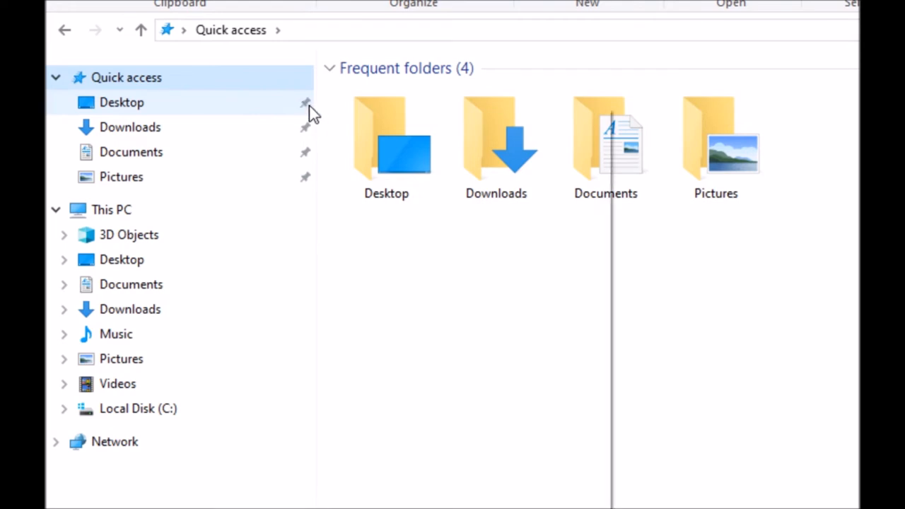
Step: Unpin the default folders so Quick access has no pinned entries
{"action": "right_click", "coordinate": [122, 102]}
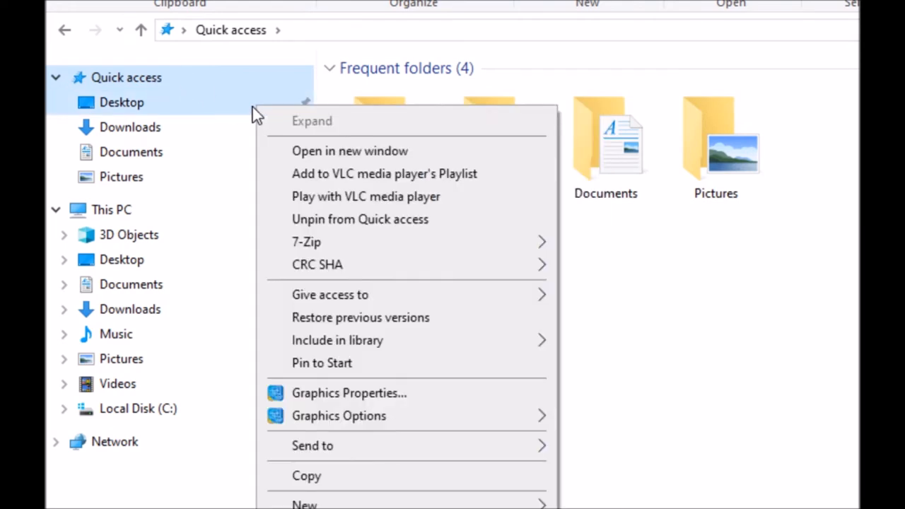
{"action": "mouse_move", "coordinate": [334, 227]}
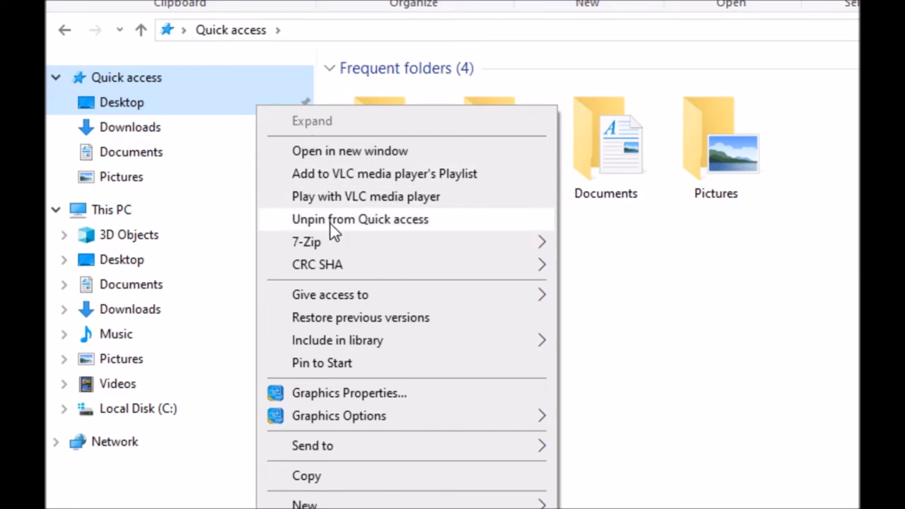
{"action": "mouse_move", "coordinate": [357, 234]}
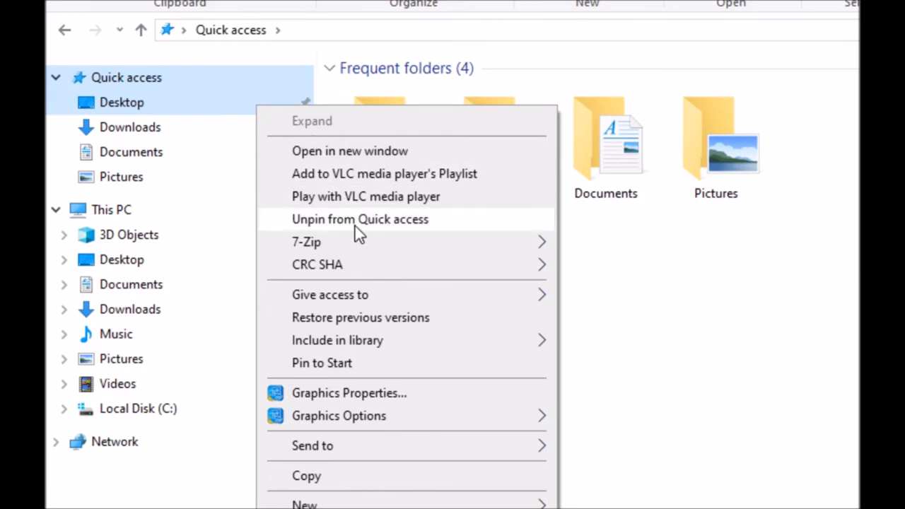
{"action": "left_click", "coordinate": [359, 219]}
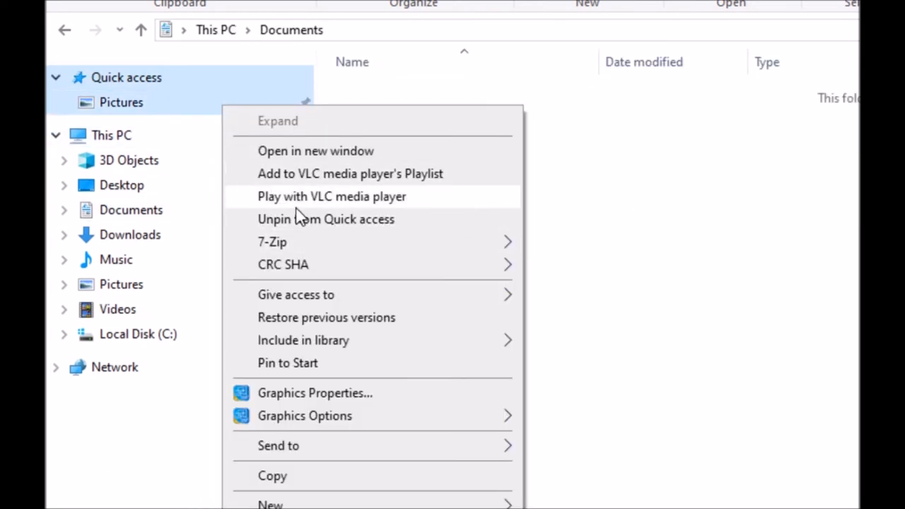
{"action": "left_click", "coordinate": [326, 219]}
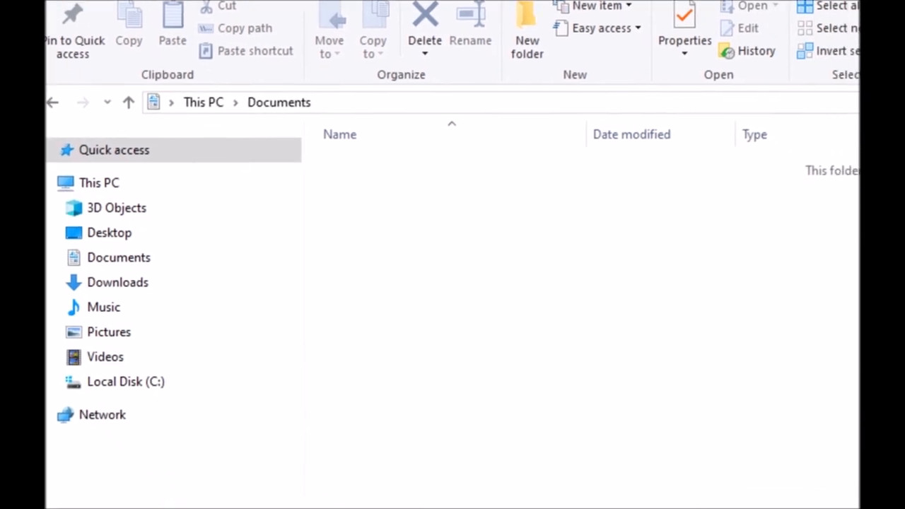
{"action": "mouse_move", "coordinate": [416, 107]}
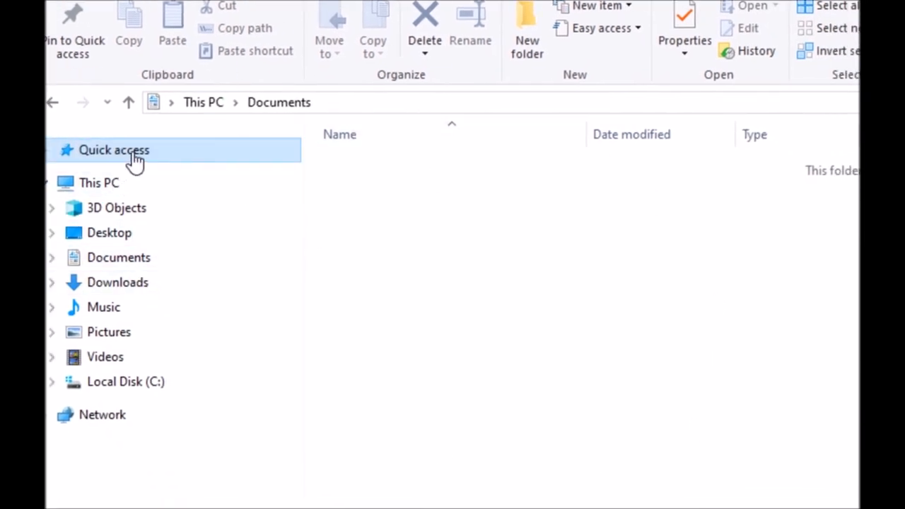
Step: Pin the open Documents folder as the only Quick access entry
{"action": "right_click", "coordinate": [113, 150]}
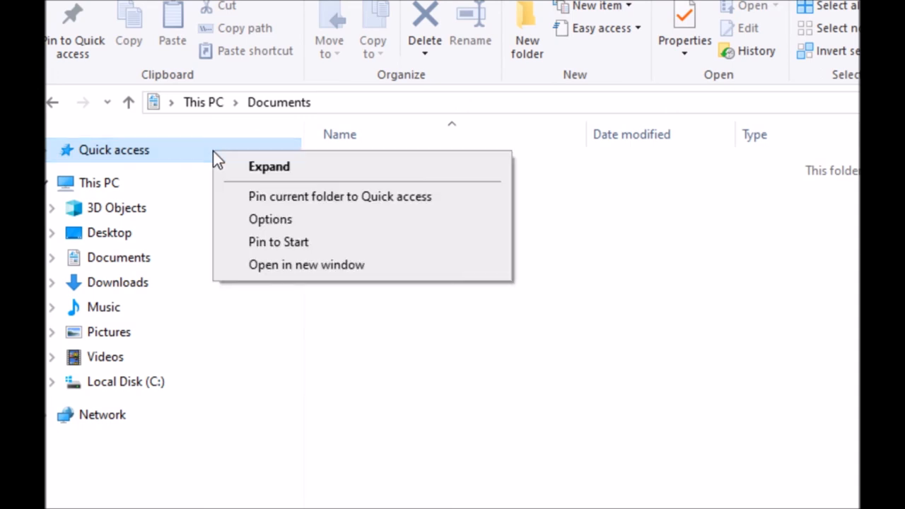
{"action": "mouse_move", "coordinate": [360, 205]}
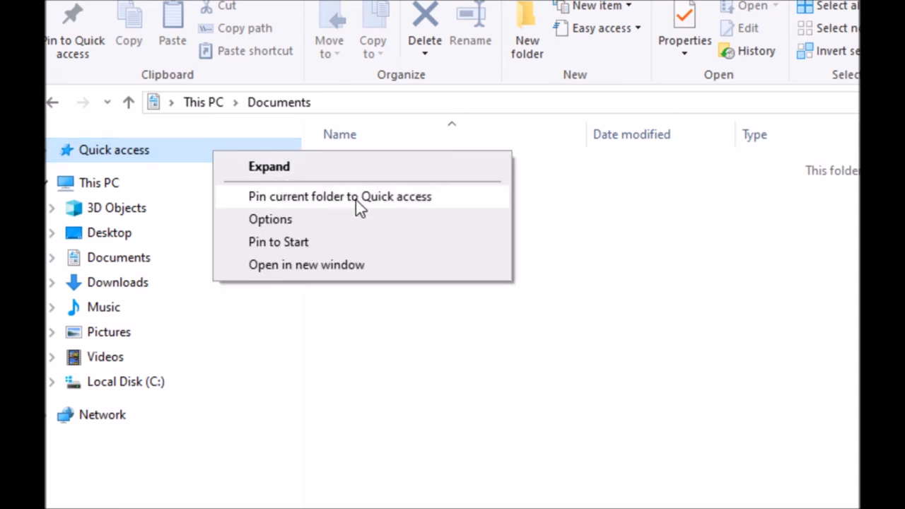
{"action": "left_click", "coordinate": [339, 196]}
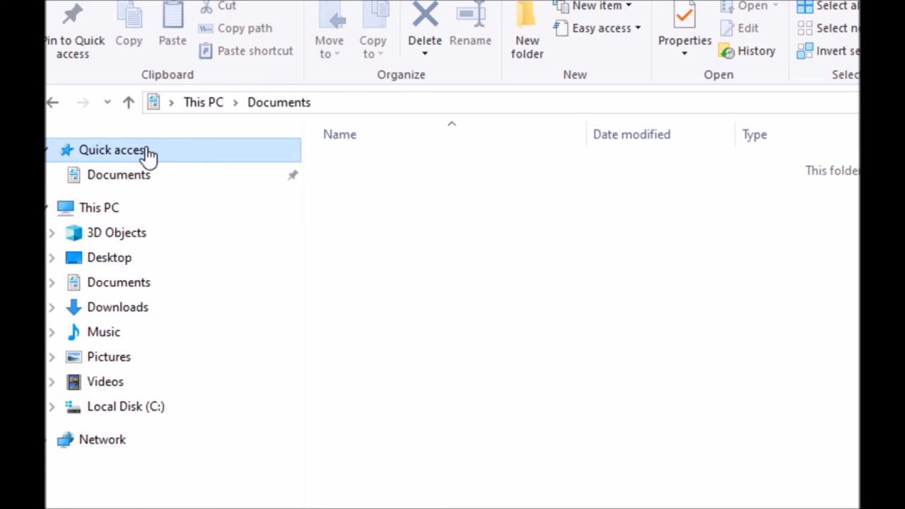
{"action": "right_click", "coordinate": [111, 150]}
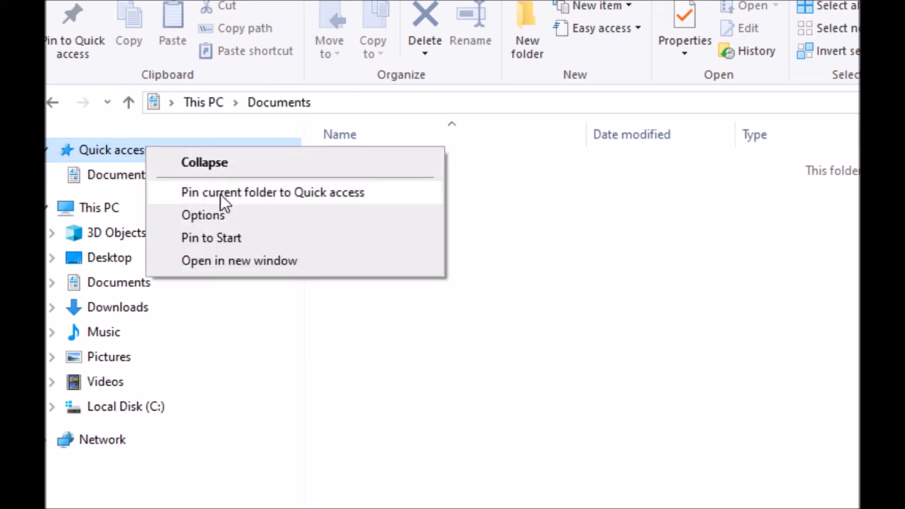
{"action": "left_click", "coordinate": [271, 193]}
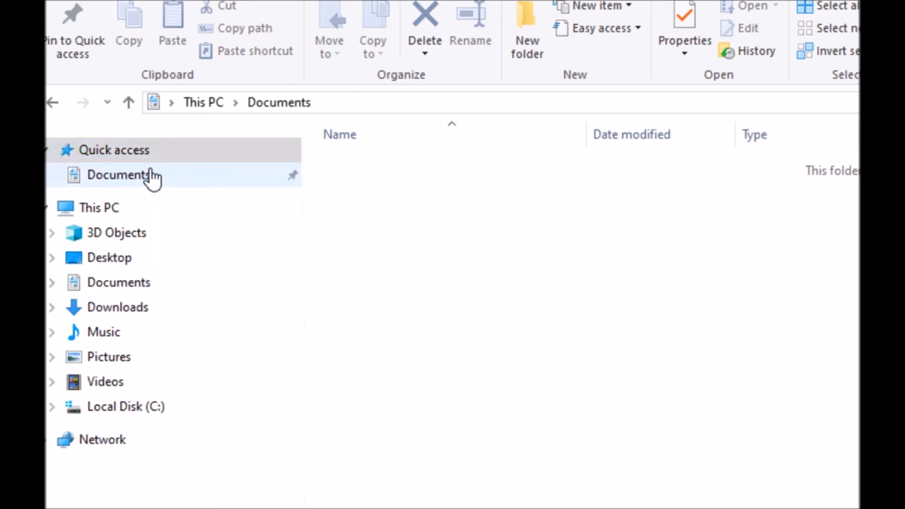